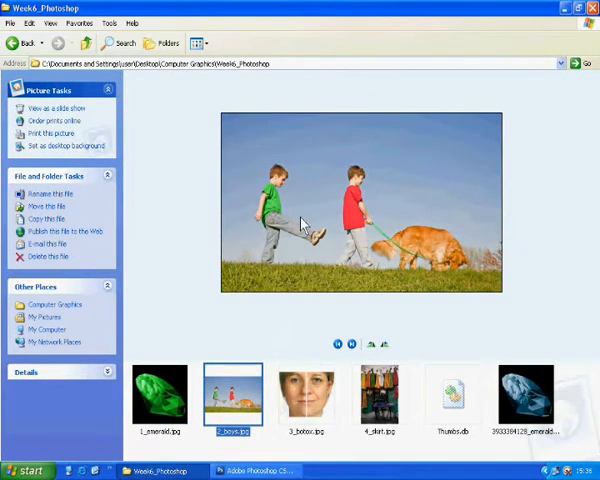
mouse_move(296, 184)
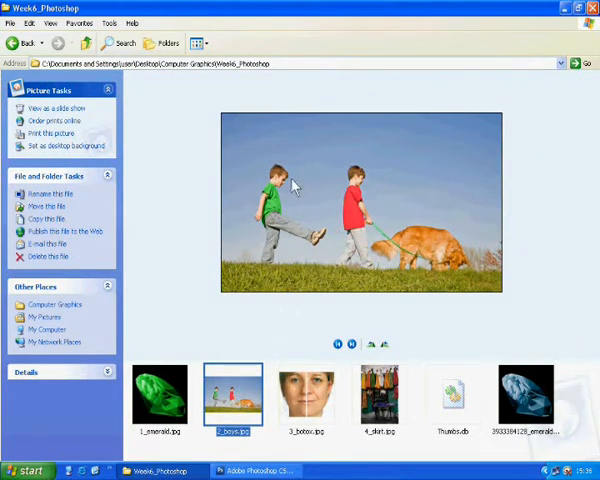
Open the photo 2_boys.jpg in Photoshop for editing.
click(258, 470)
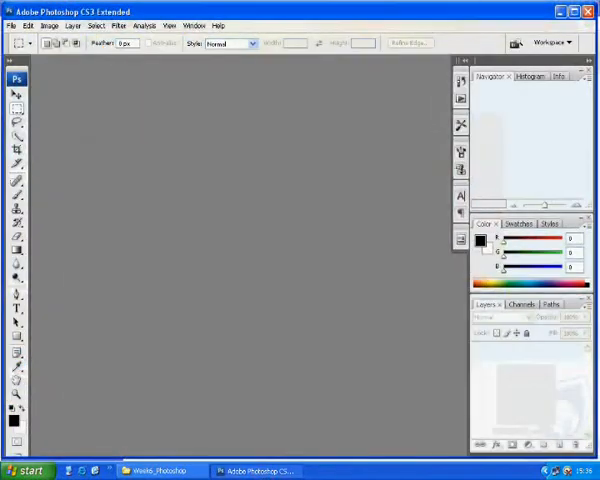
click(8, 24)
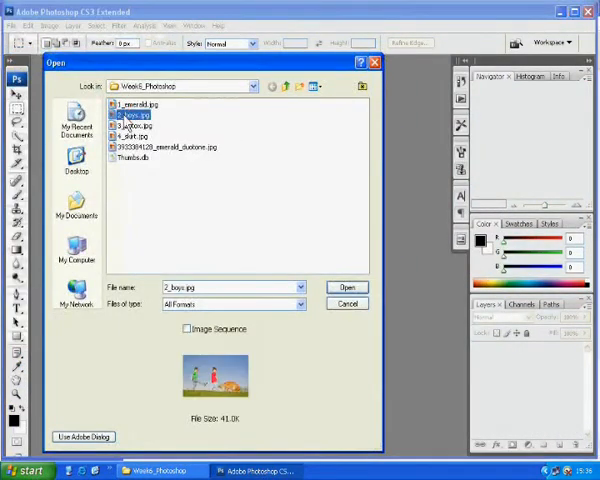
click(348, 288)
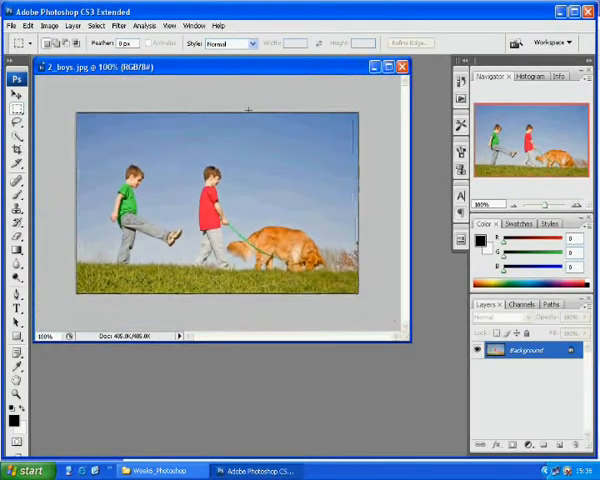
Duplicate the Background layer to create a Background copy layer.
drag(222, 66, 252, 104)
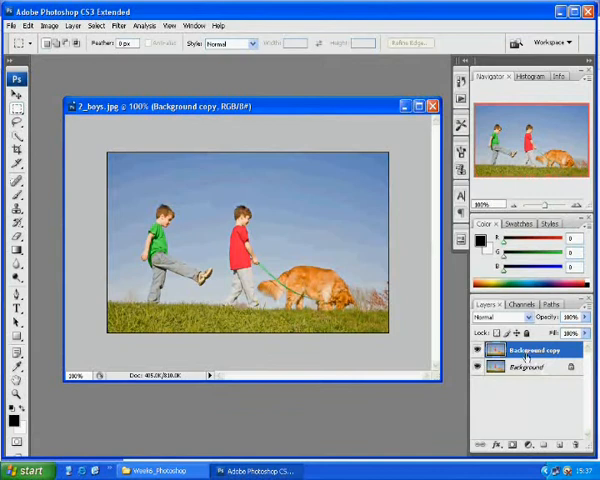
Save the layered image as 2_boys_manipulated.psd, keeping both layers.
click(24, 24)
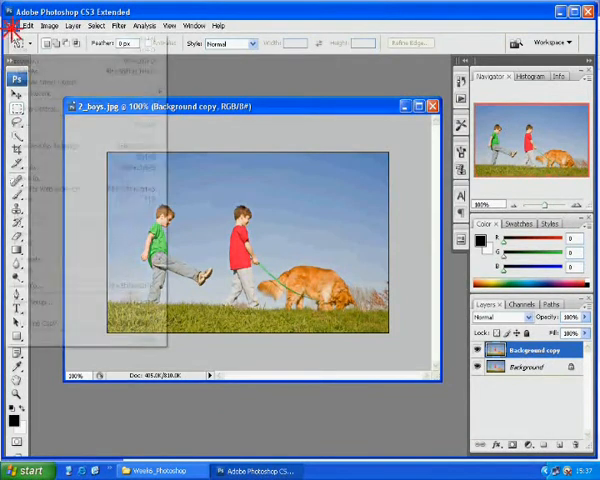
click(10, 24)
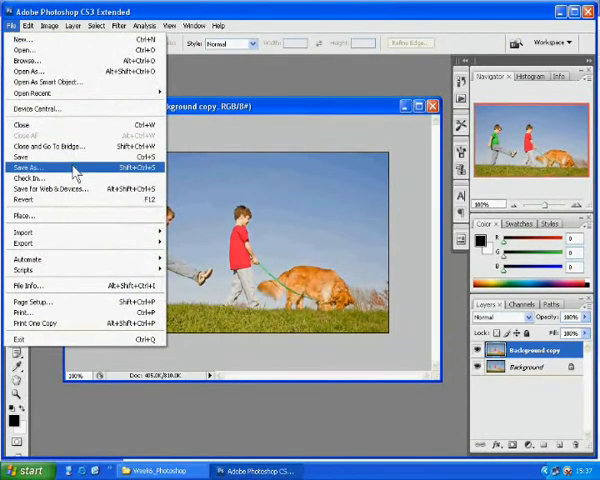
click(30, 166)
text(2_boys_manipulated.psd)
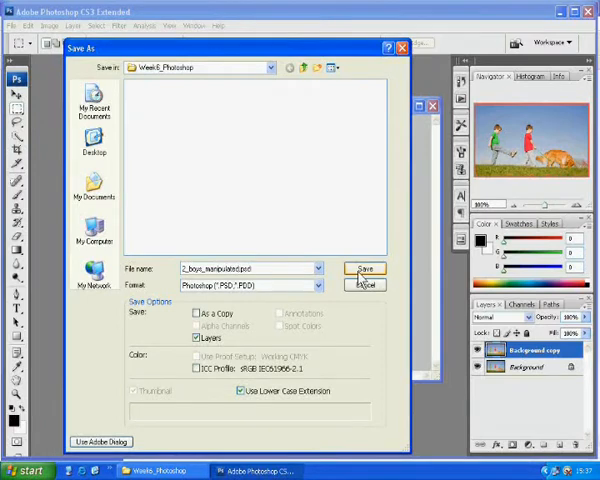
click(366, 268)
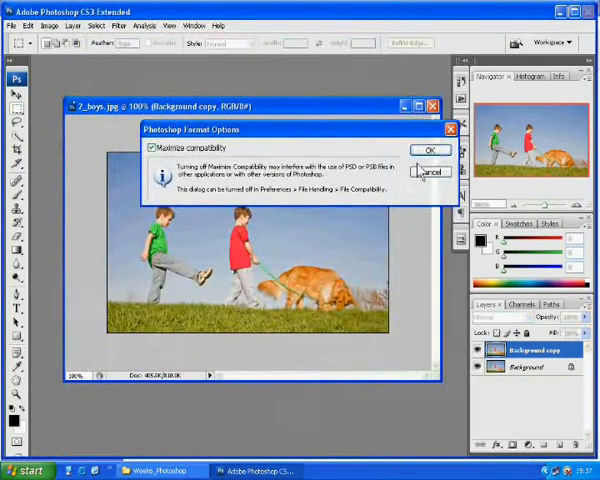
click(432, 150)
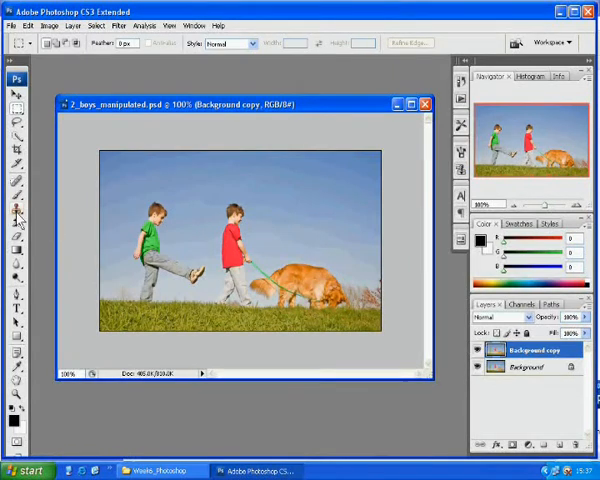
Switch to the Clone Stamp tool and dismiss the missing-source warning.
click(12, 210)
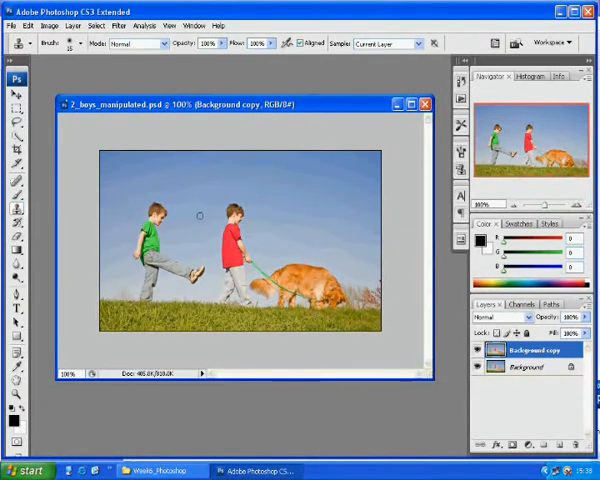
mouse_move(184, 210)
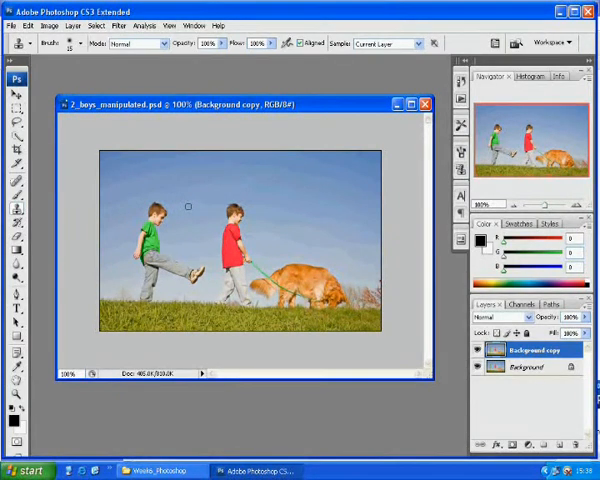
click(78, 44)
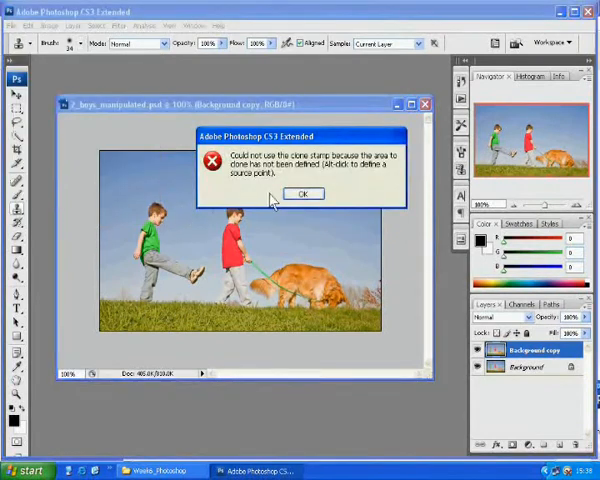
click(304, 192)
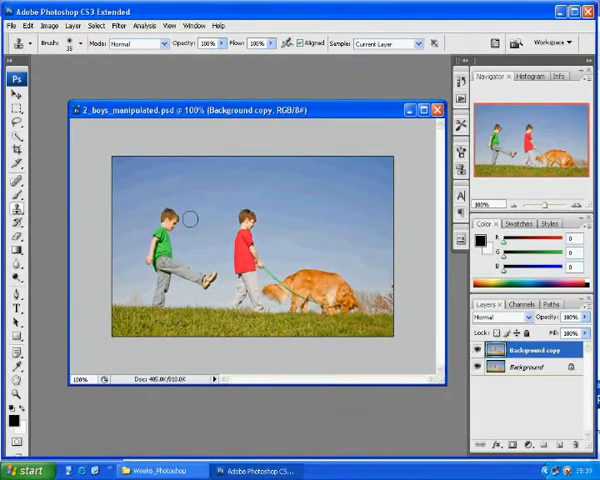
mouse_move(188, 212)
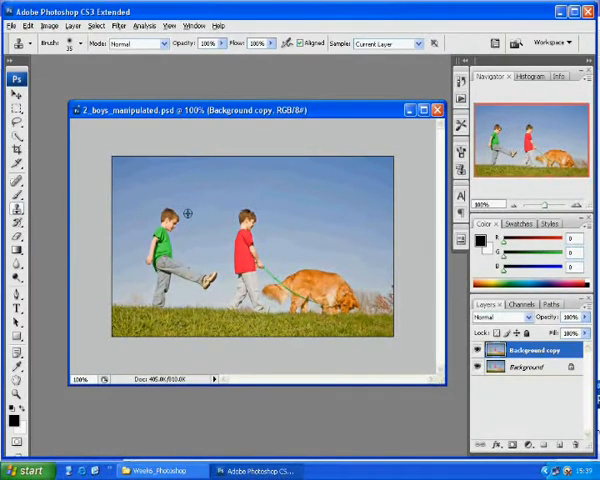
mouse_move(188, 216)
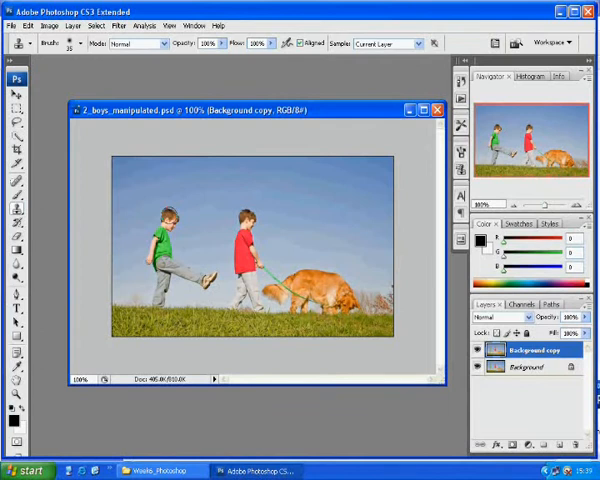
Sample a patch of sky and clone it over the green boy's upper body.
click(164, 218)
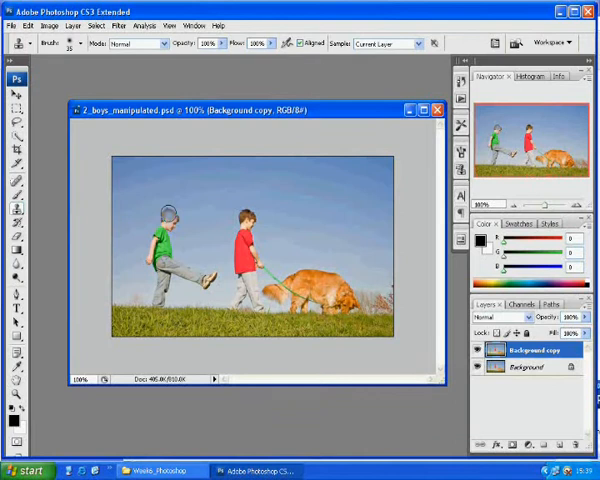
click(170, 216)
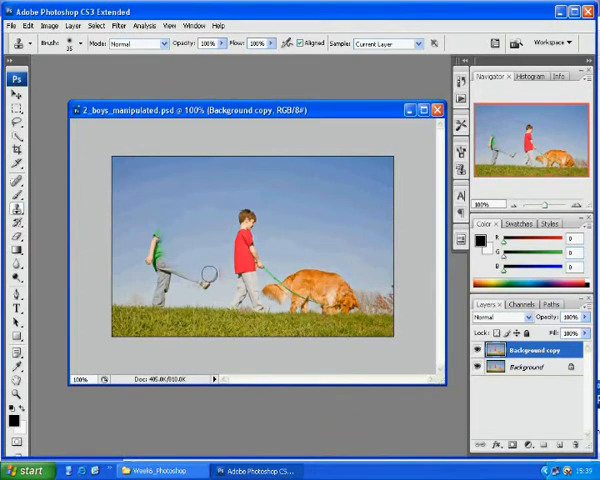
Show the History panel and step back to an earlier clone stroke.
click(194, 24)
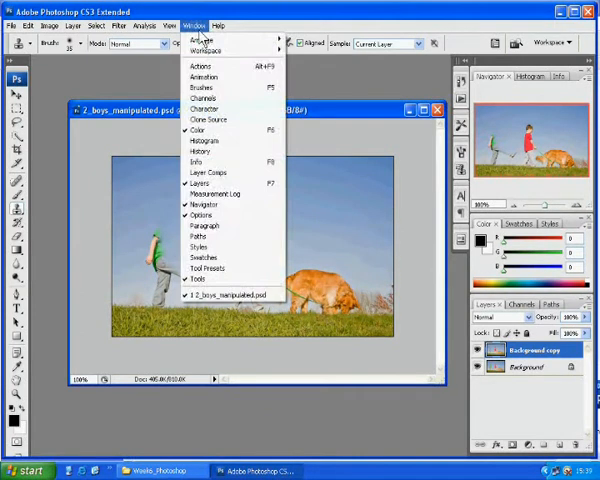
click(196, 160)
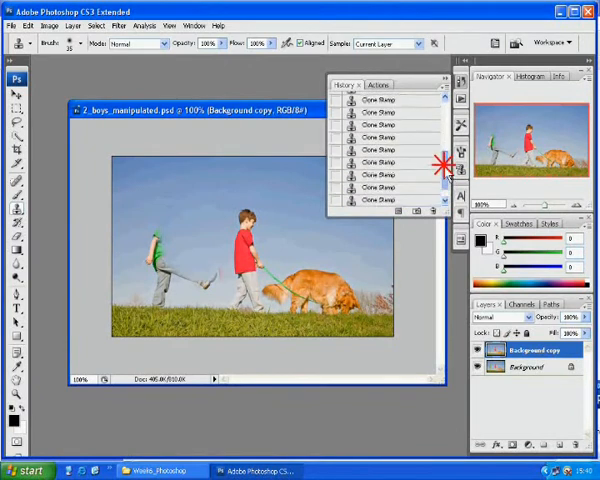
click(386, 204)
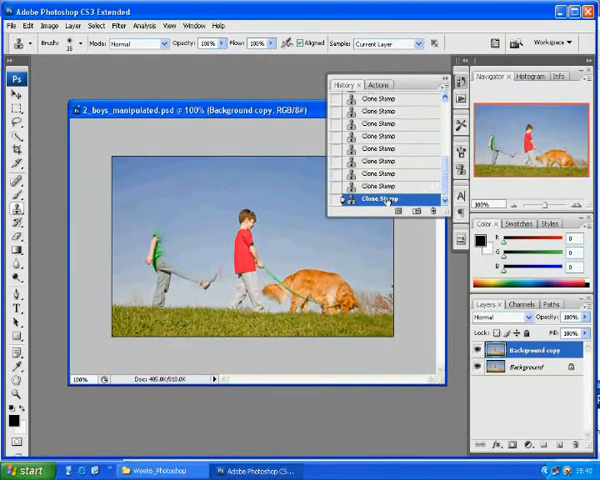
click(386, 186)
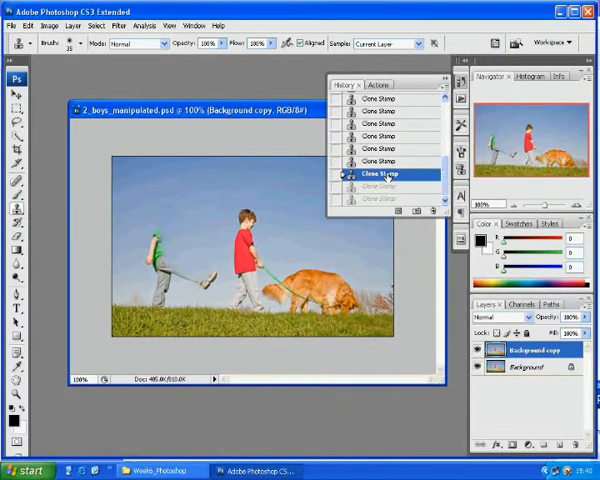
click(386, 136)
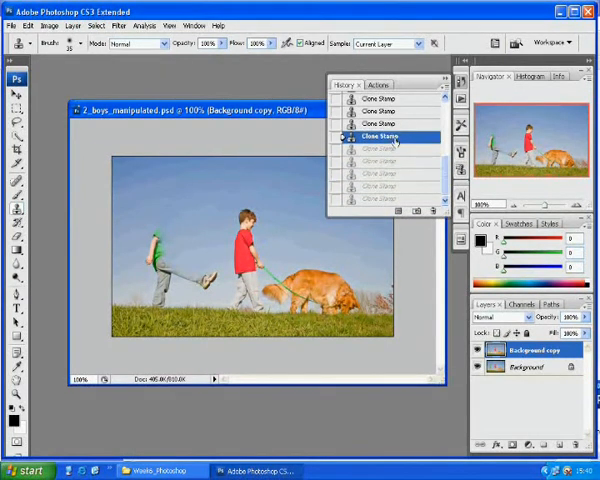
click(386, 174)
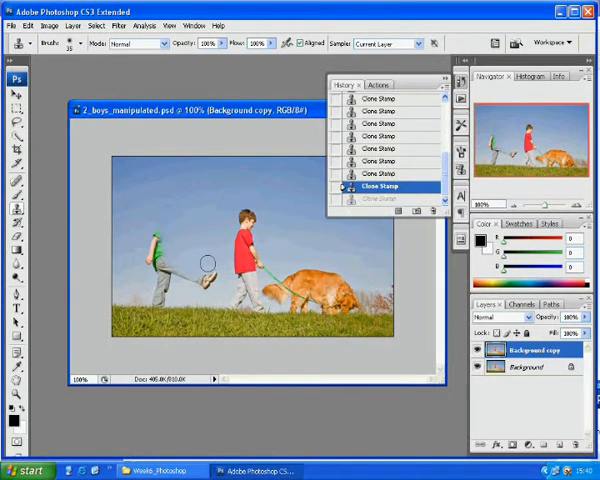
mouse_move(210, 264)
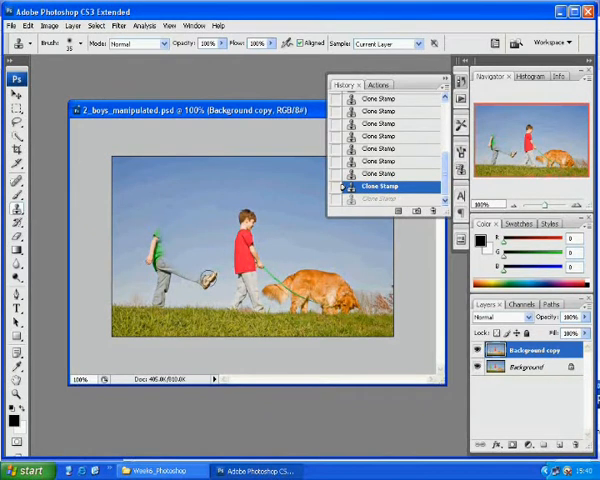
mouse_move(206, 264)
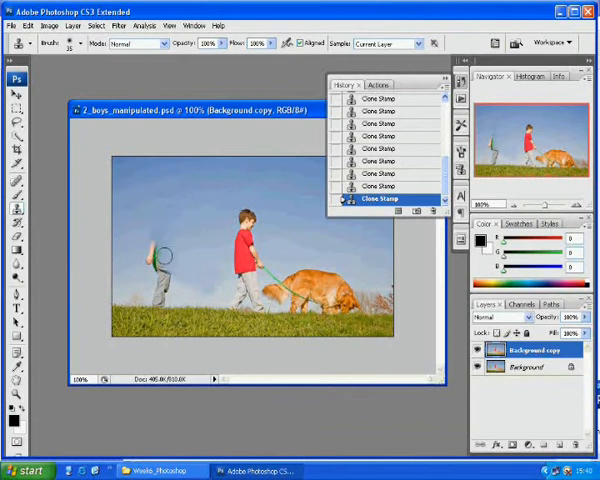
Clone sky over the remaining traces of the removed boy.
click(160, 256)
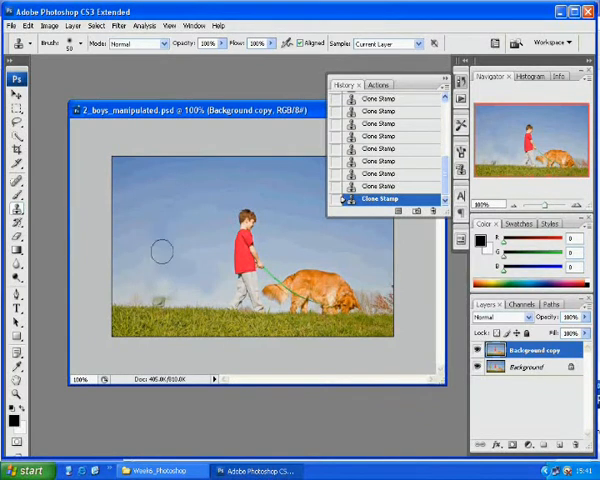
mouse_move(164, 288)
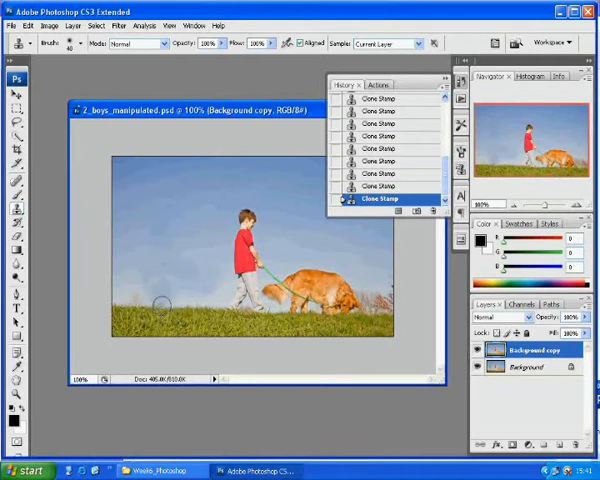
mouse_move(176, 298)
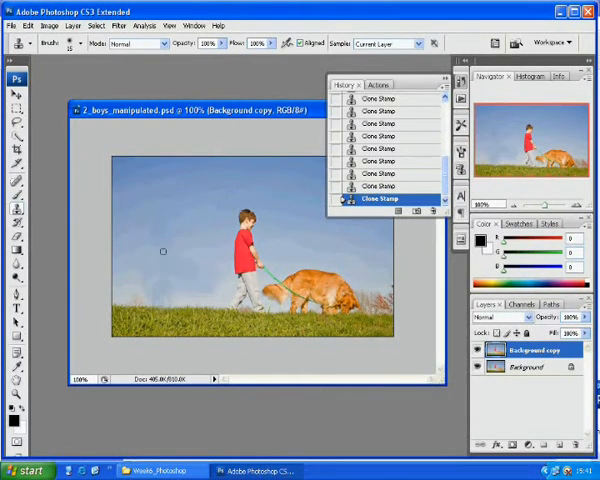
mouse_move(204, 284)
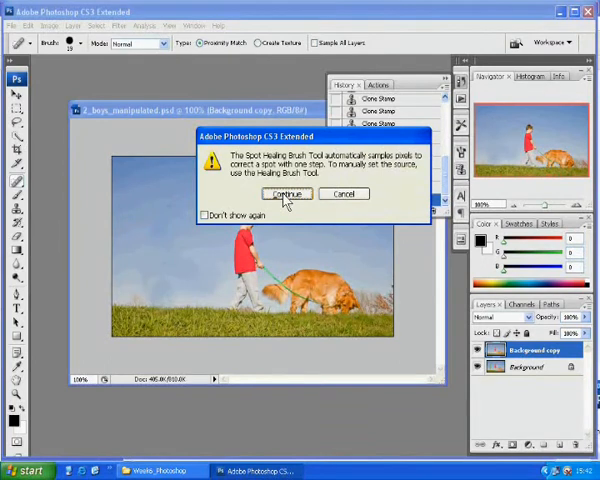
Spot-heal the leftover smudges where the boy stood into sky and grass.
click(286, 194)
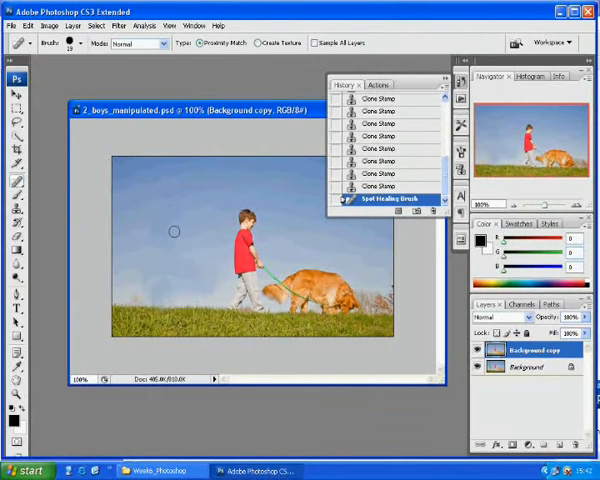
click(172, 244)
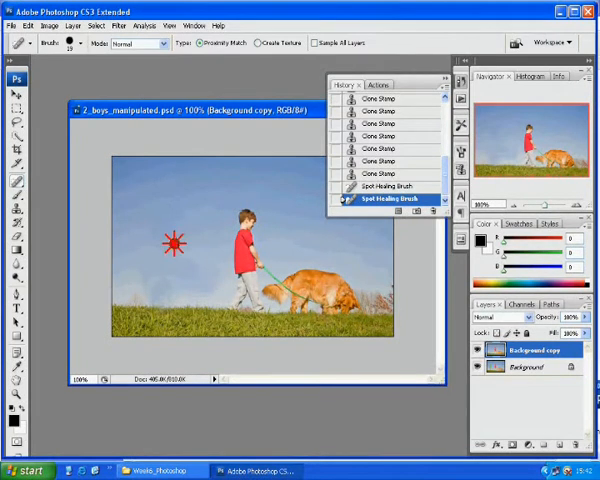
click(184, 280)
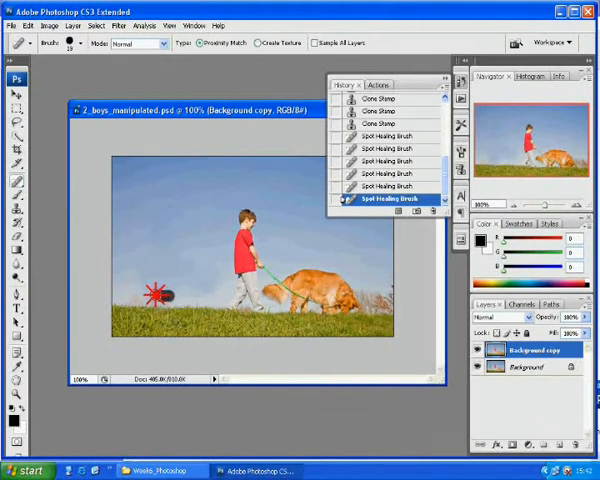
click(156, 292)
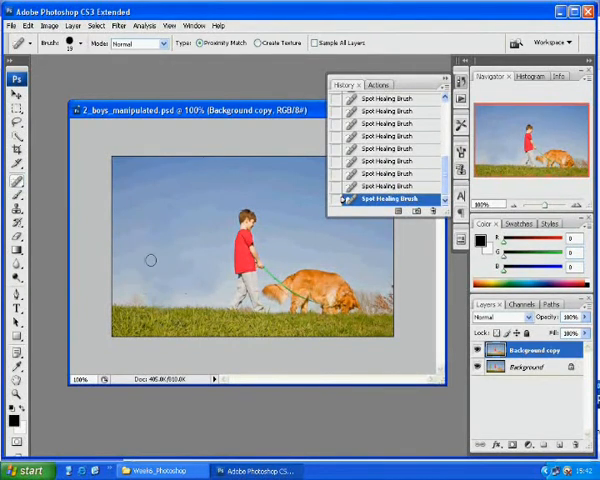
drag(150, 216, 172, 250)
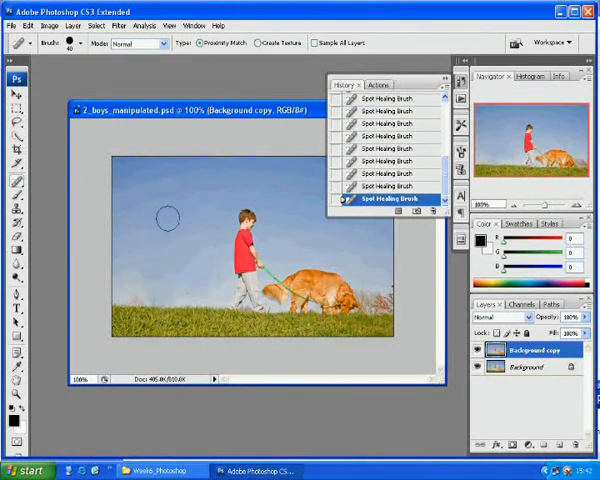
mouse_move(190, 276)
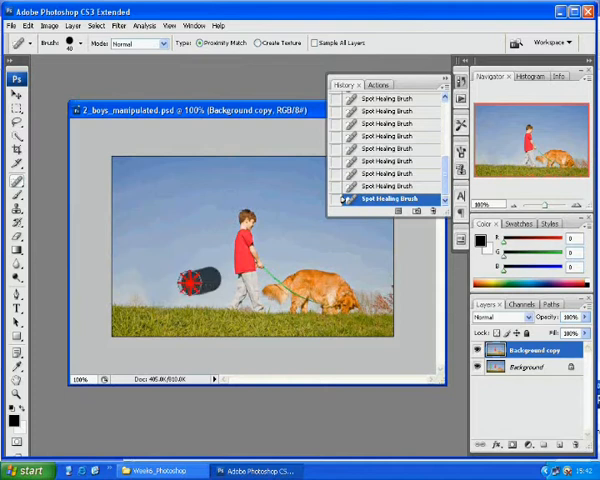
Collapse the History panel and bring up Save As for the retouched photo.
click(196, 276)
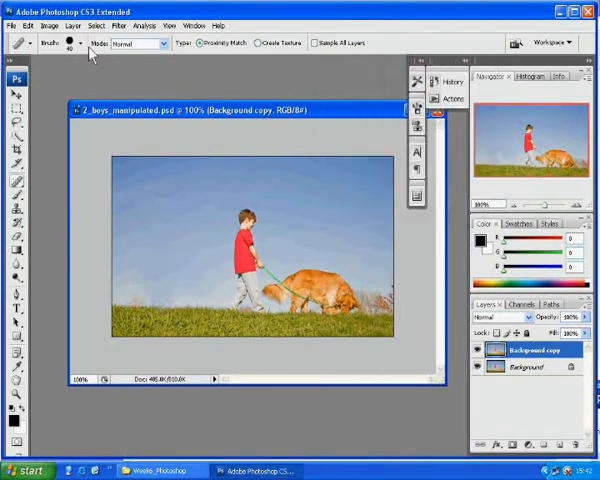
click(12, 24)
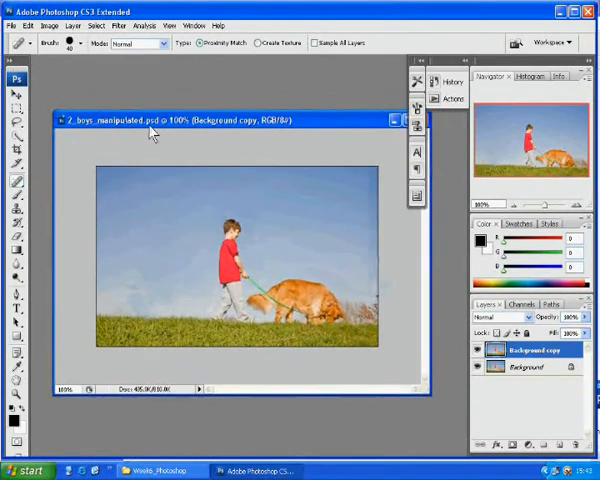
click(12, 24)
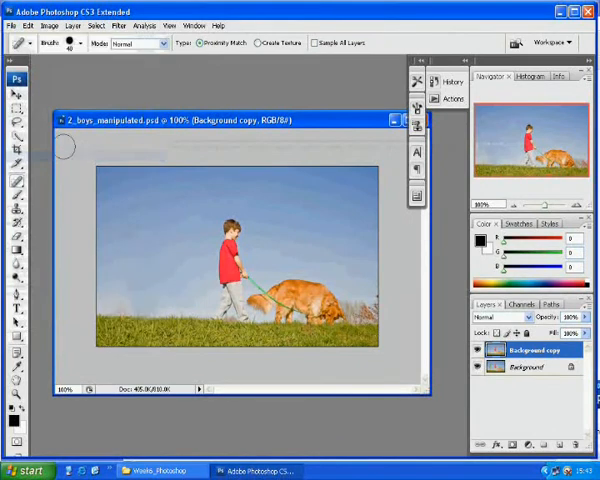
click(12, 24)
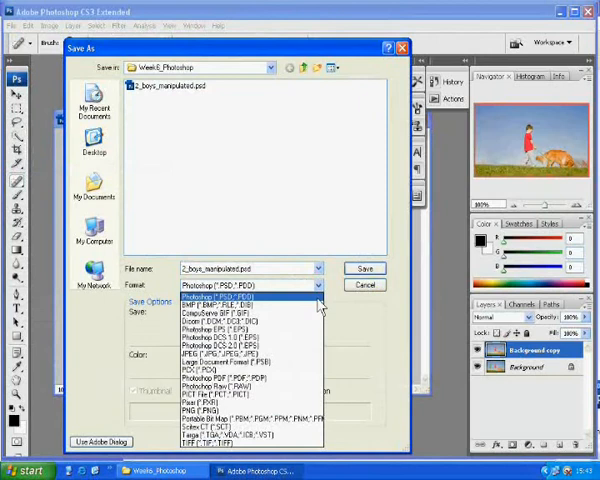
Save the retouched photo as a JPEG under a new .jpg file name.
click(218, 356)
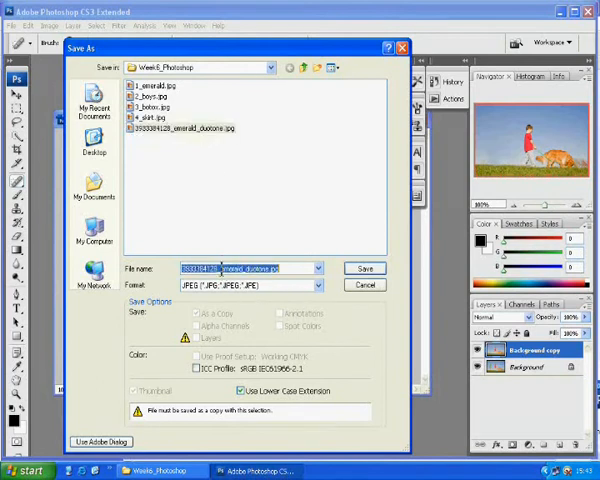
click(244, 268)
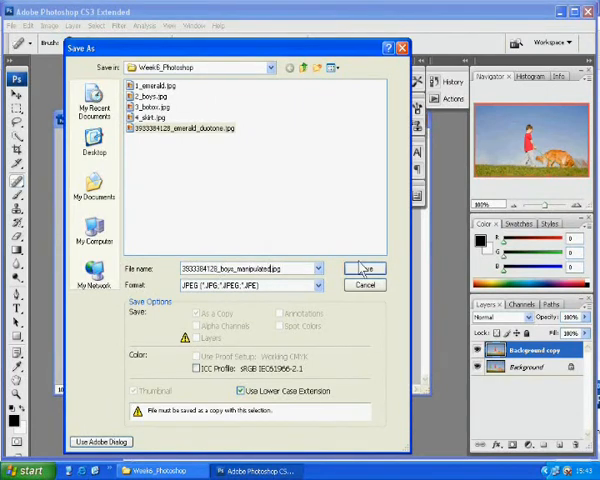
click(366, 268)
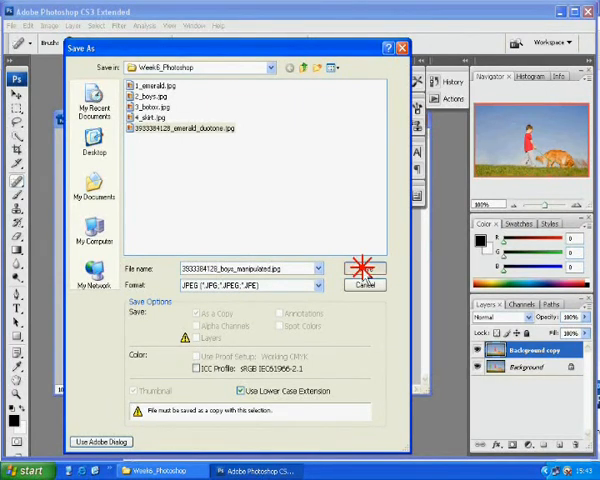
Save the retouched photo as a JPEG with High quality and return to the image window.
click(364, 270)
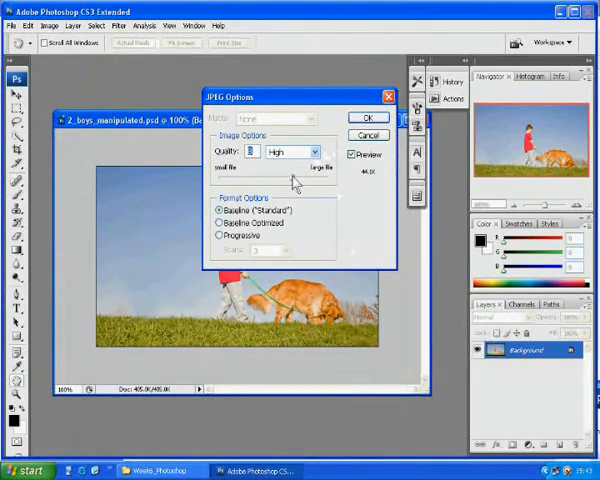
click(300, 152)
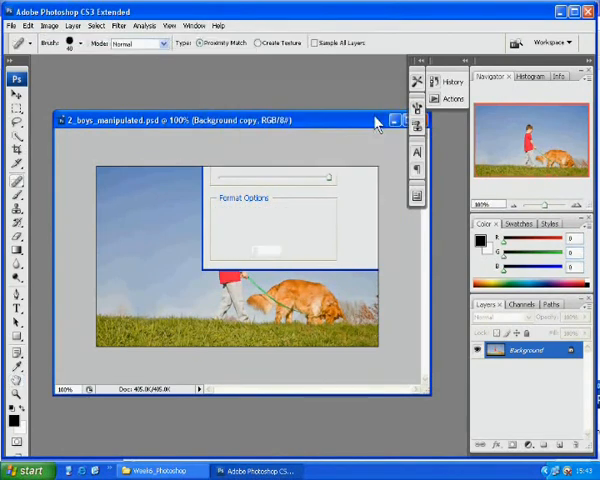
click(258, 250)
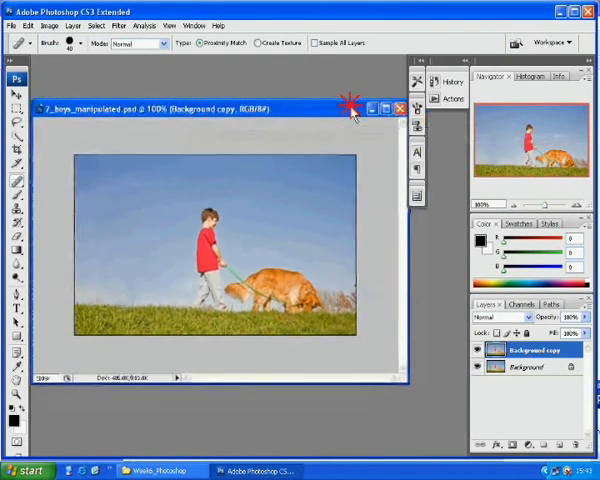